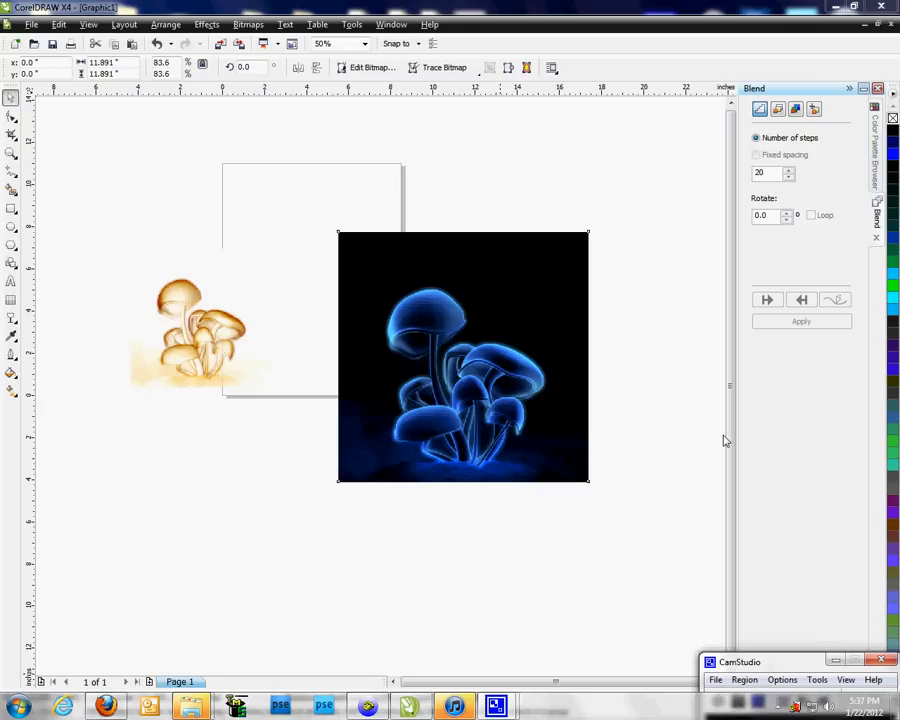
mouse_move(618, 436)
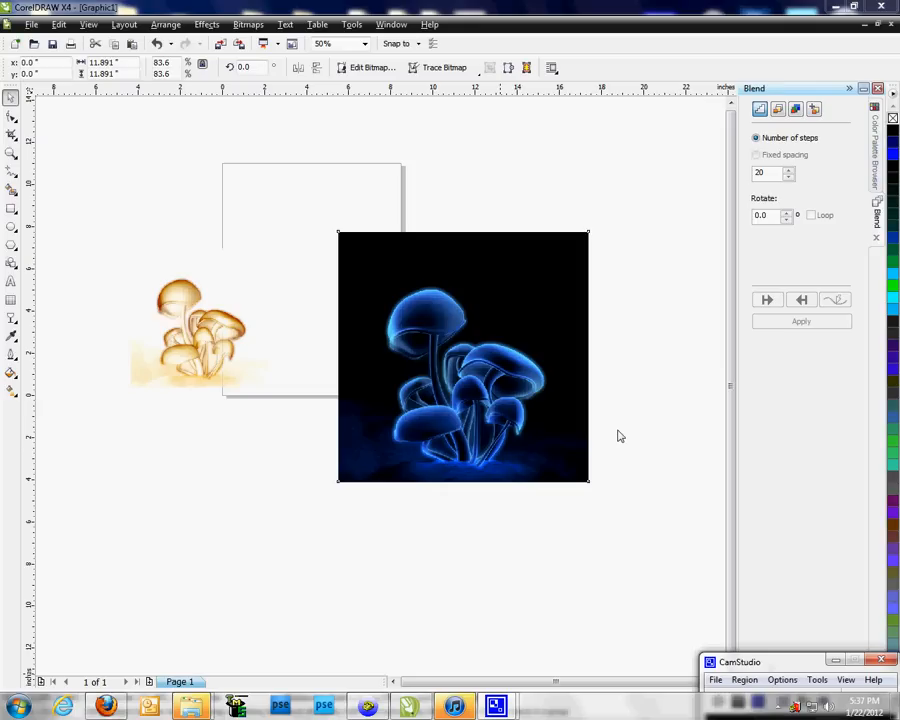
mouse_move(197, 328)
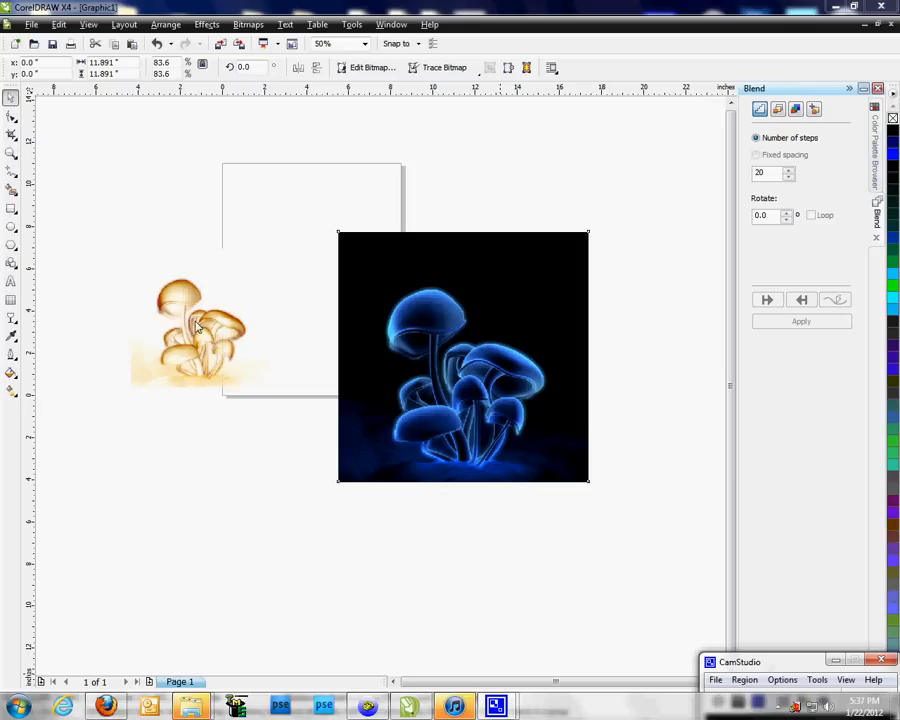
mouse_move(225, 473)
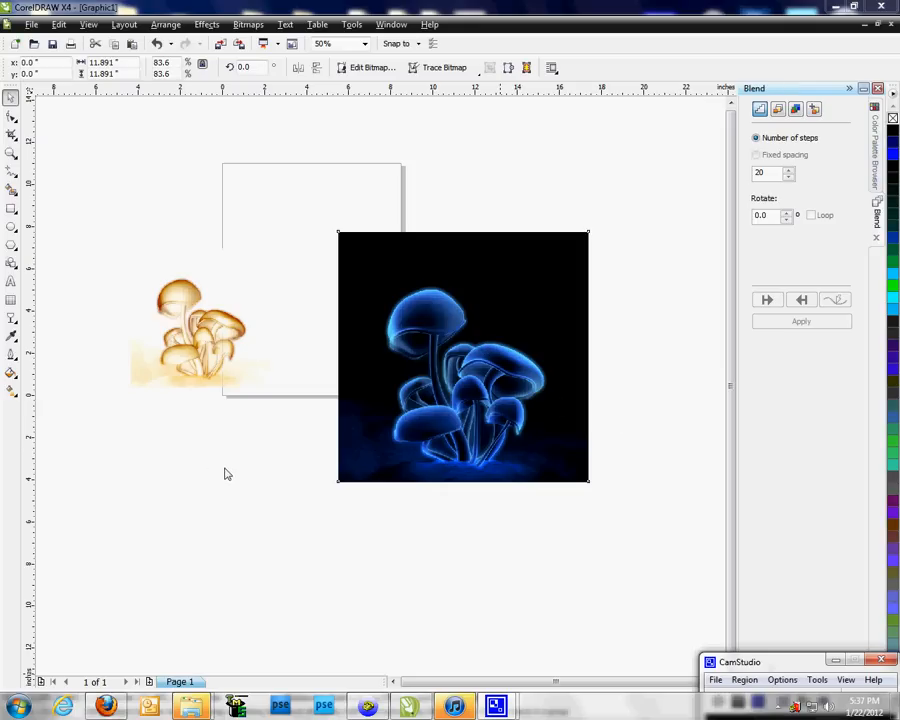
mouse_move(150, 446)
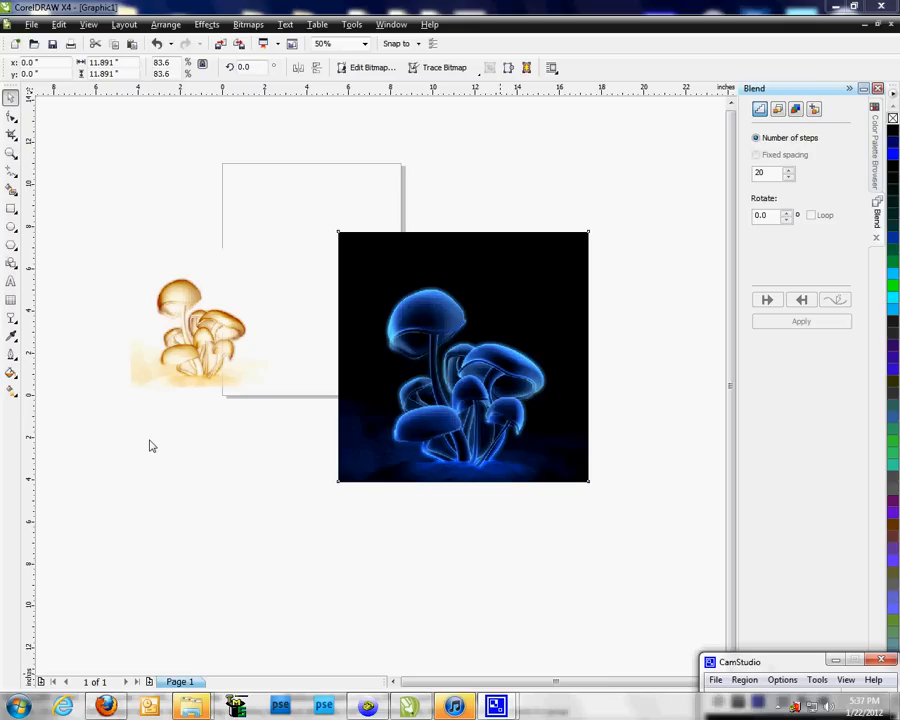
mouse_move(599, 324)
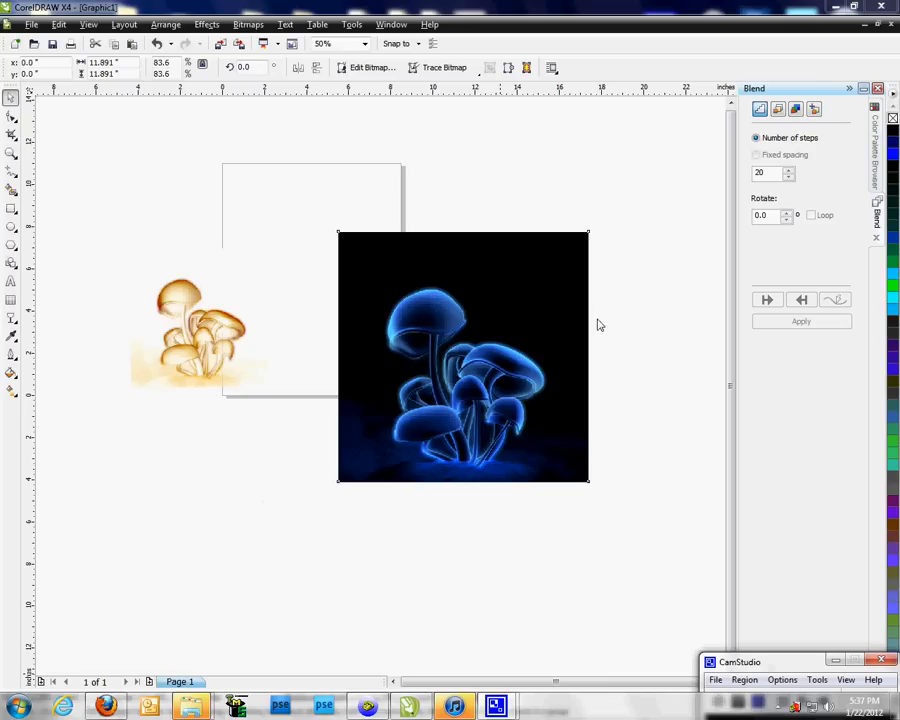
mouse_move(573, 308)
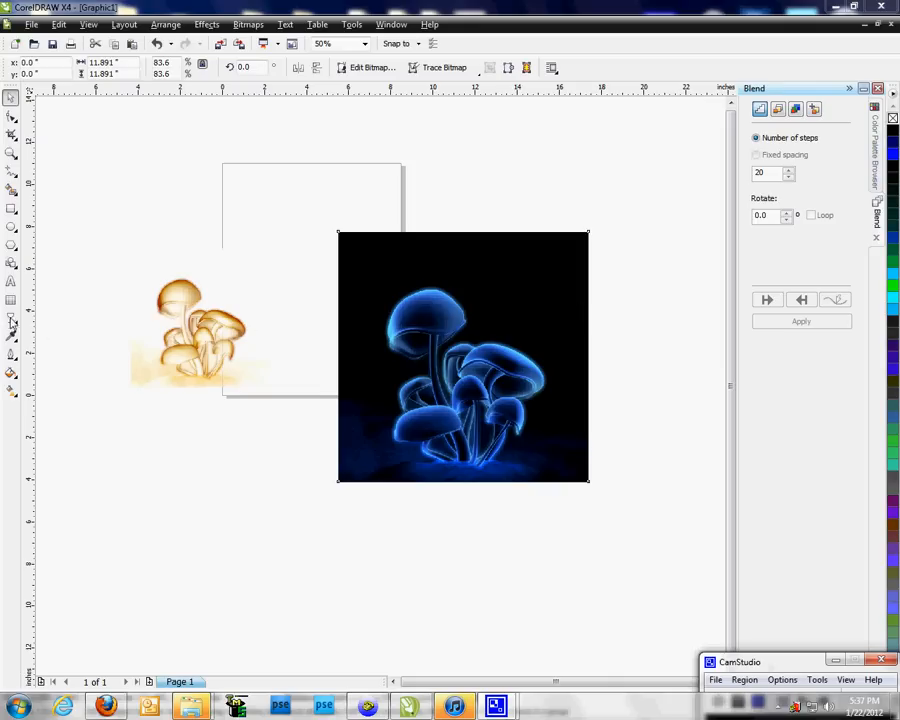
Step: Pick the Interactive Transparency tool and show the Transparency Type list for the mushroom photo
click(12, 338)
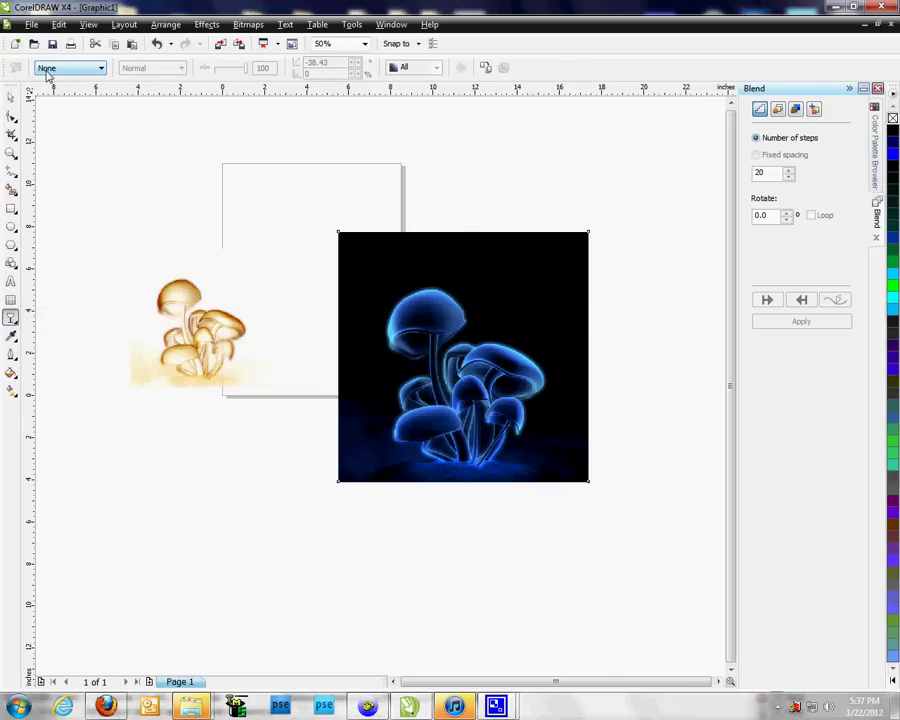
mouse_move(12, 209)
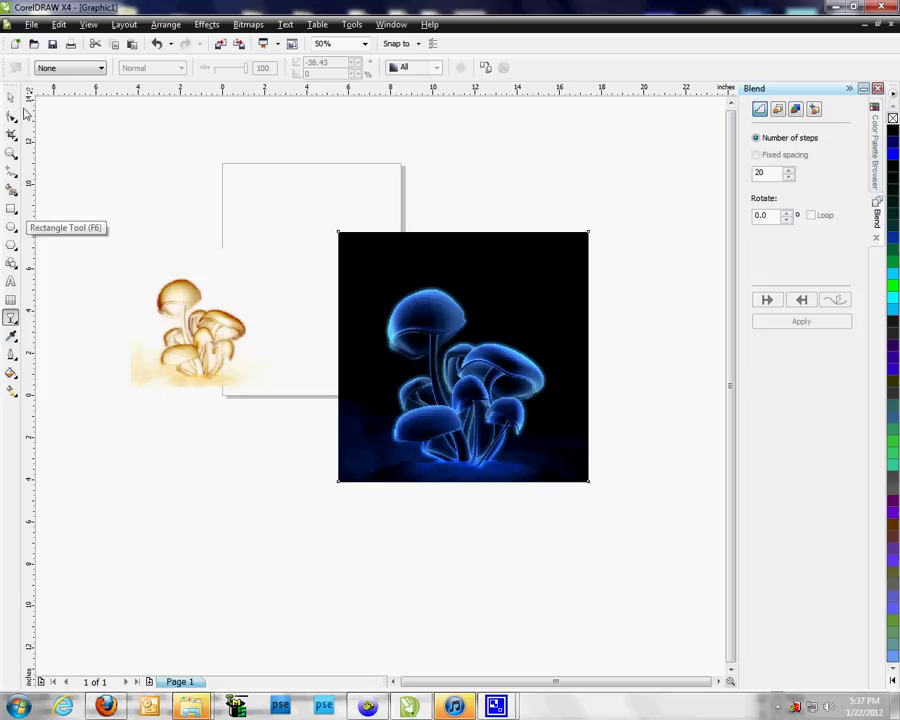
mouse_move(113, 75)
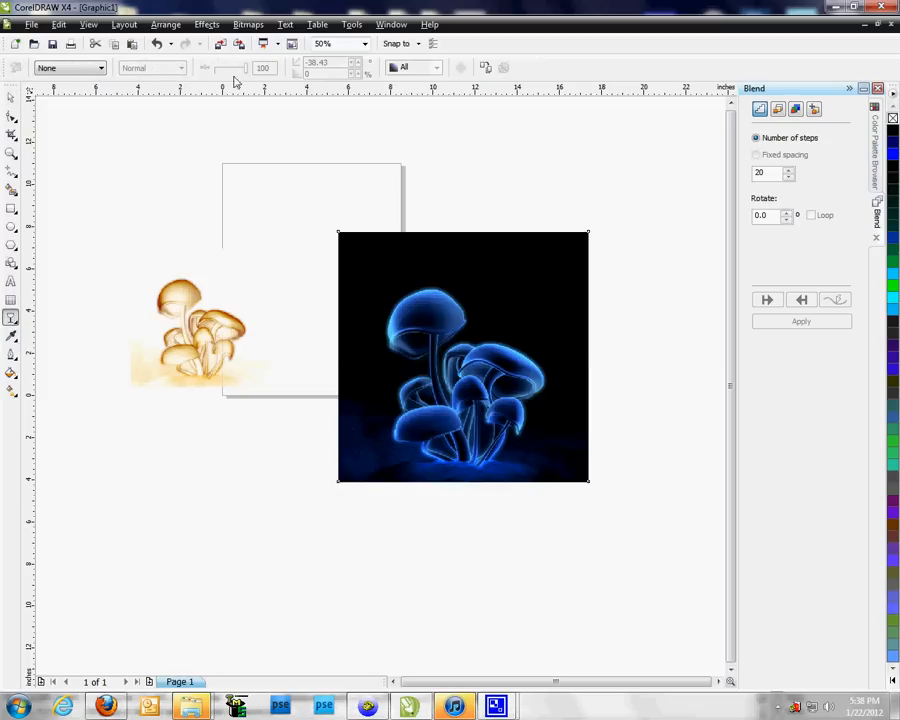
mouse_move(558, 268)
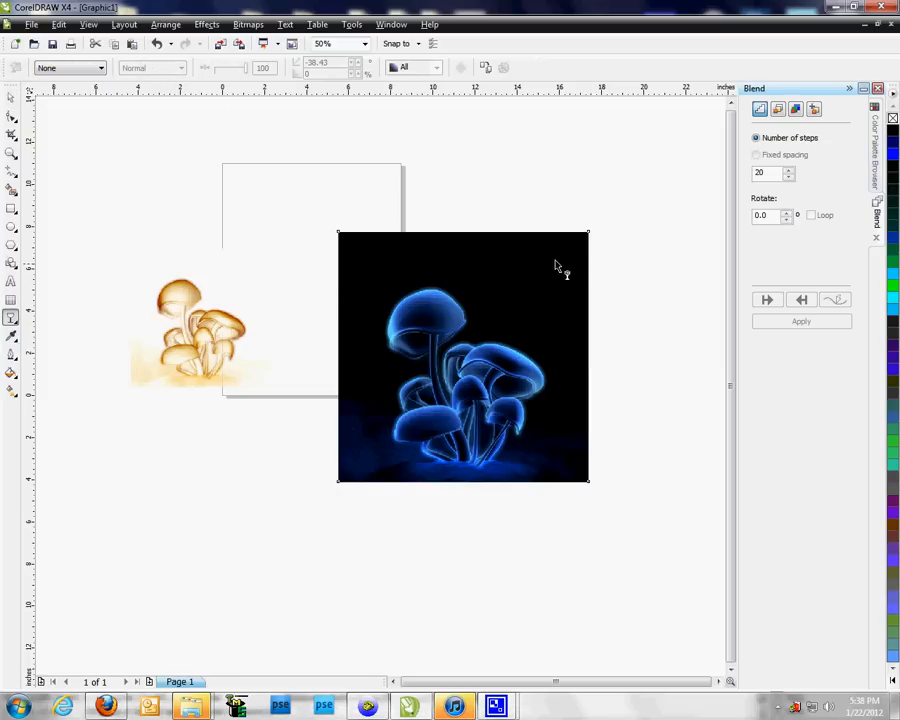
mouse_move(605, 243)
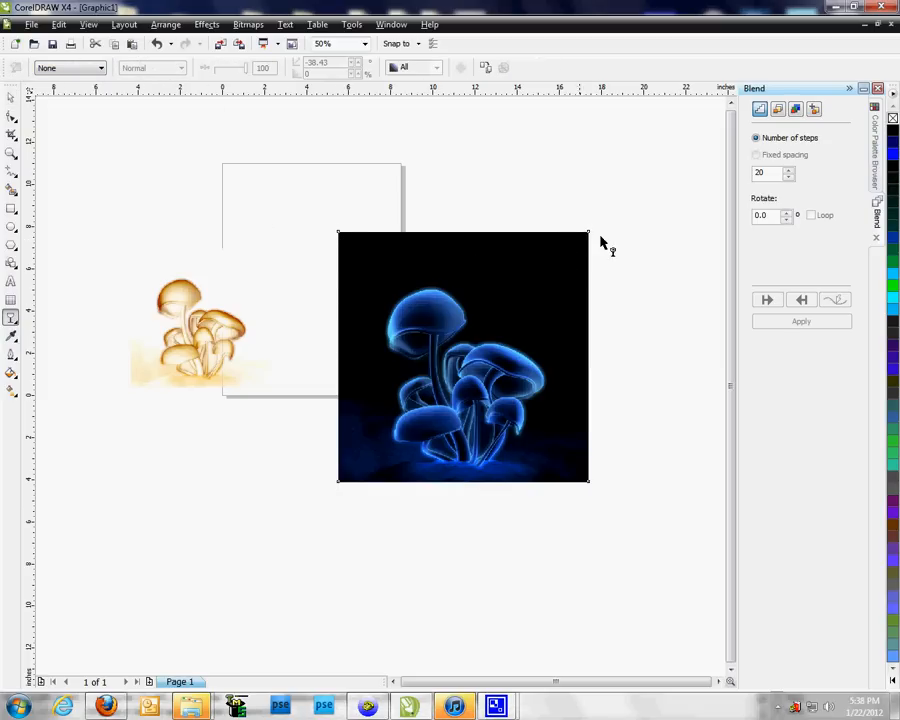
click(99, 67)
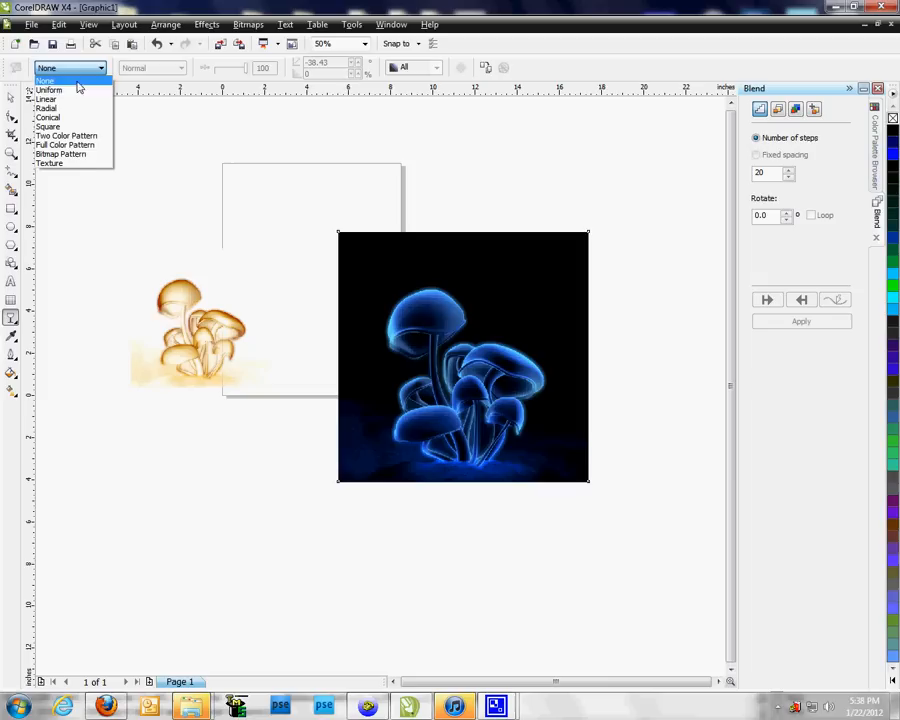
Step: Apply Uniform transparency to the blue mushroom photo
click(48, 90)
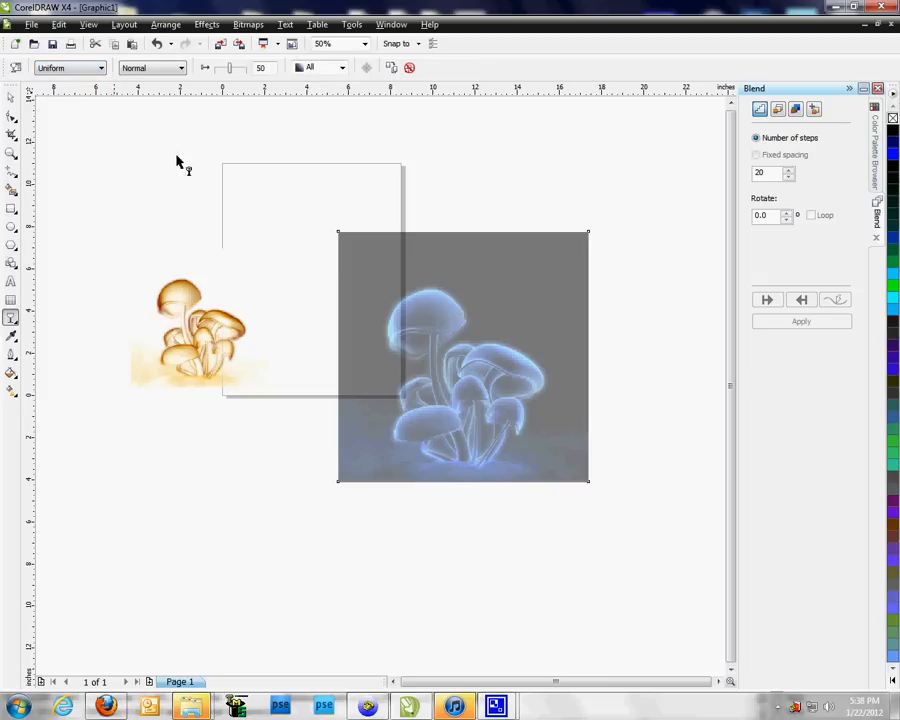
mouse_move(539, 280)
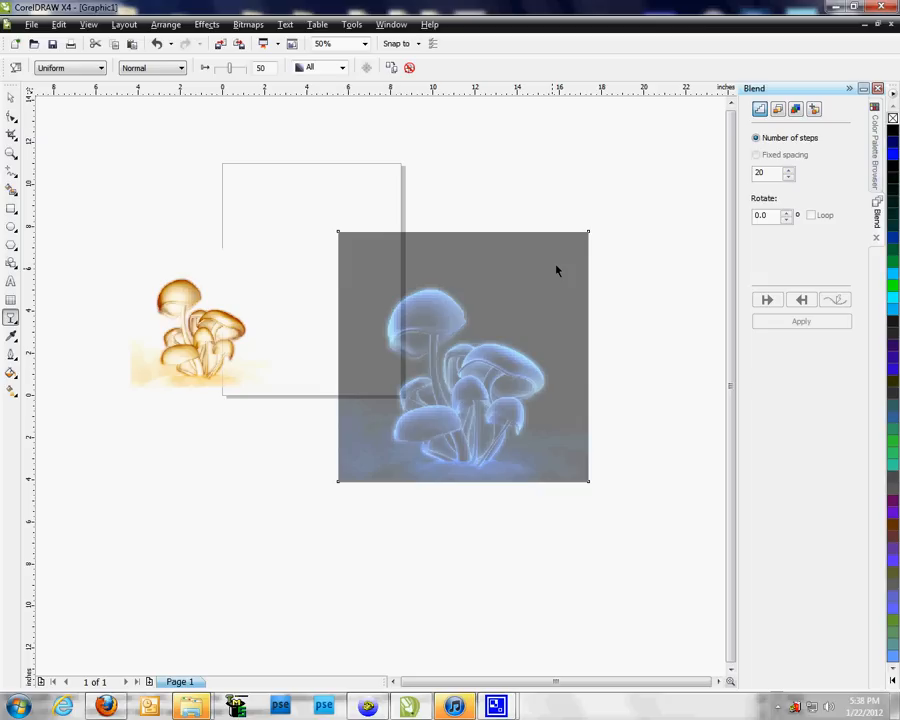
mouse_move(226, 263)
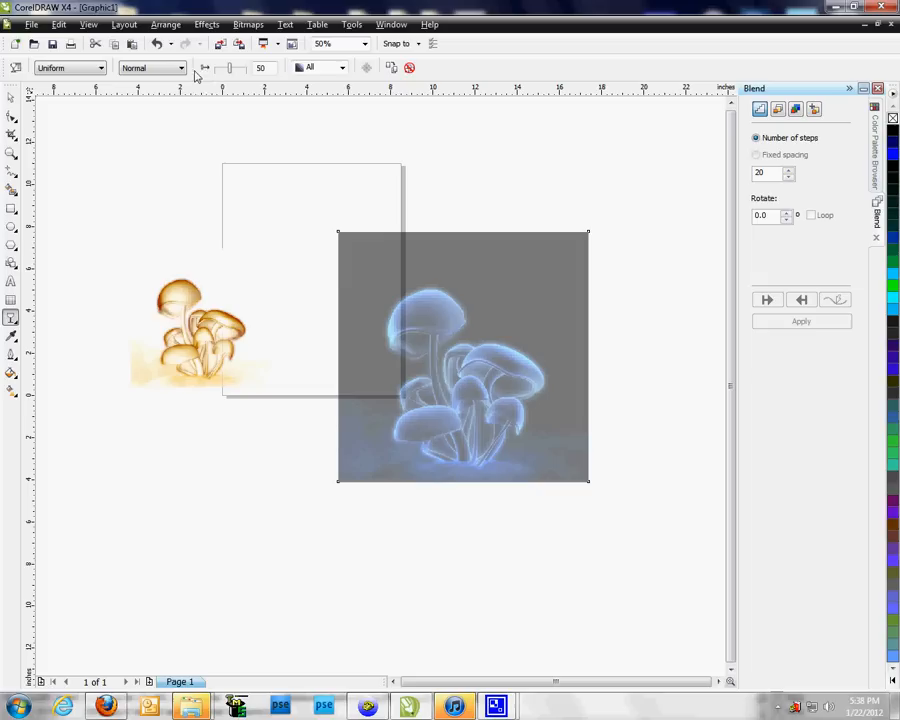
mouse_move(248, 308)
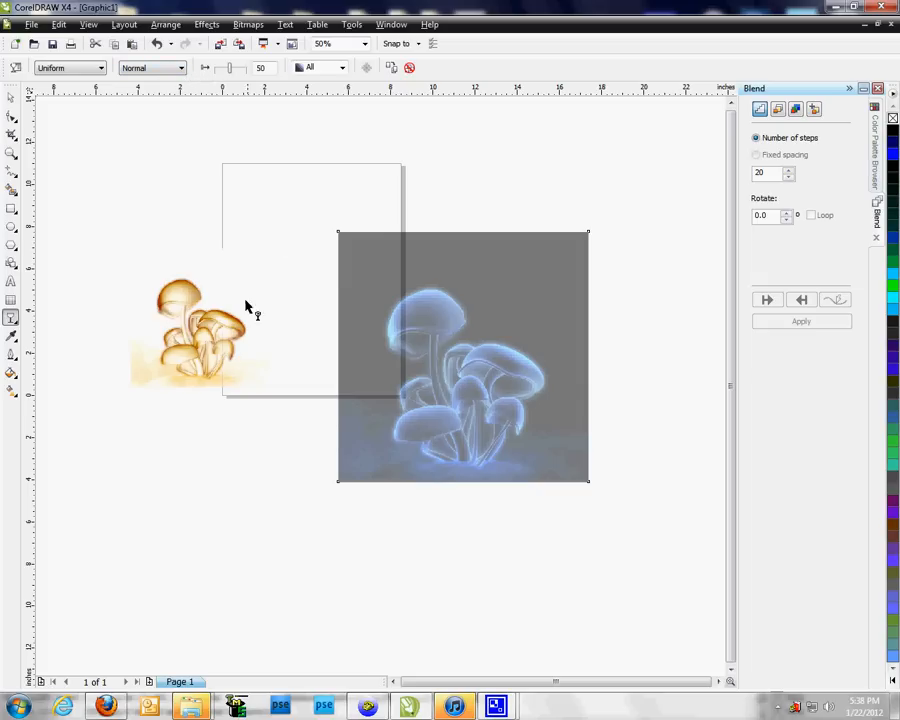
mouse_move(504, 332)
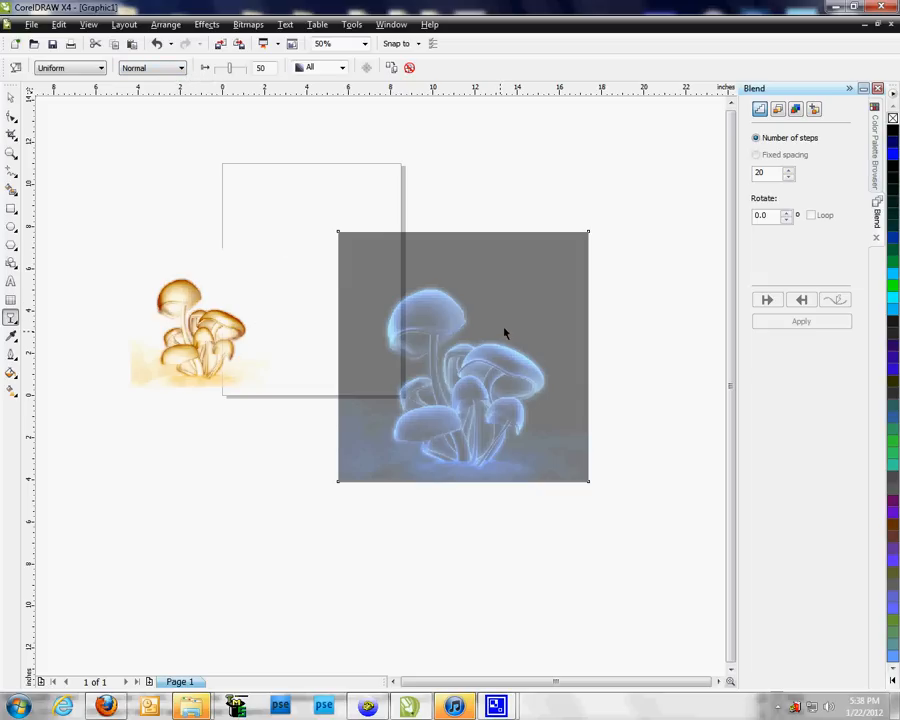
mouse_move(217, 347)
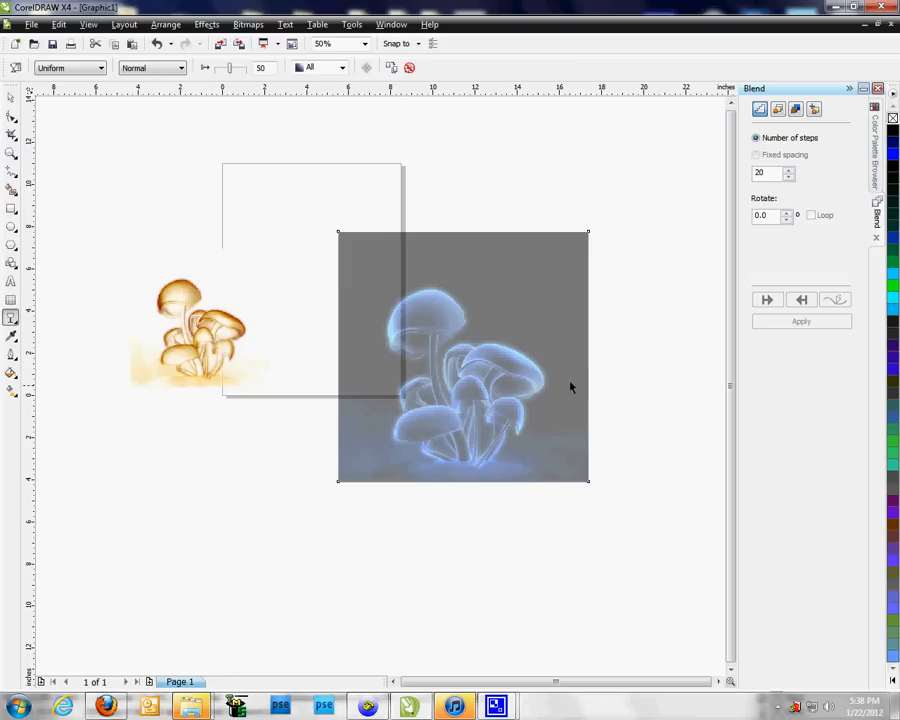
mouse_move(245, 113)
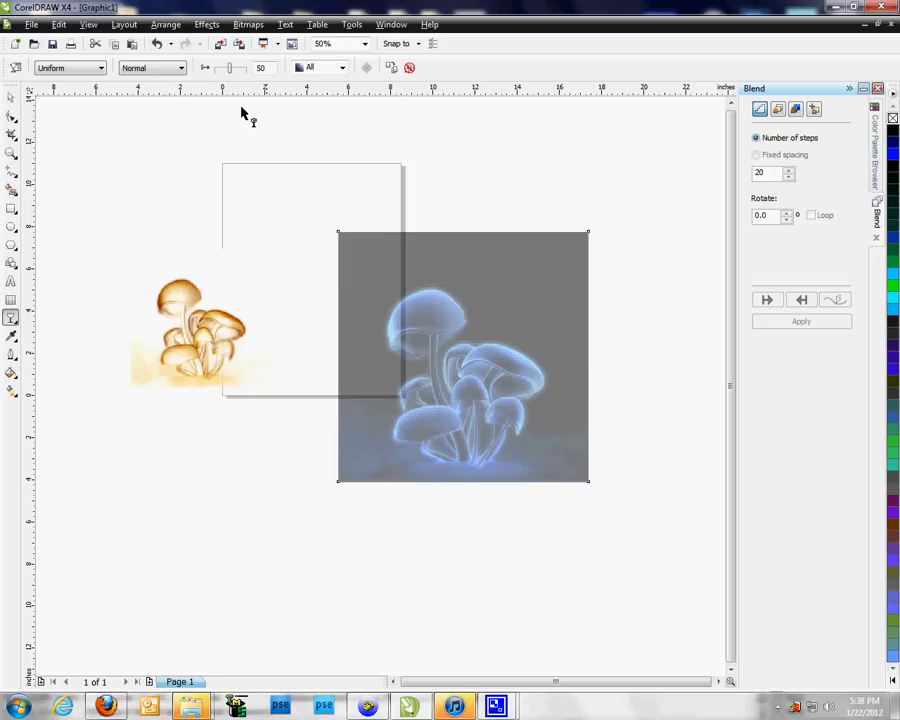
mouse_move(230, 76)
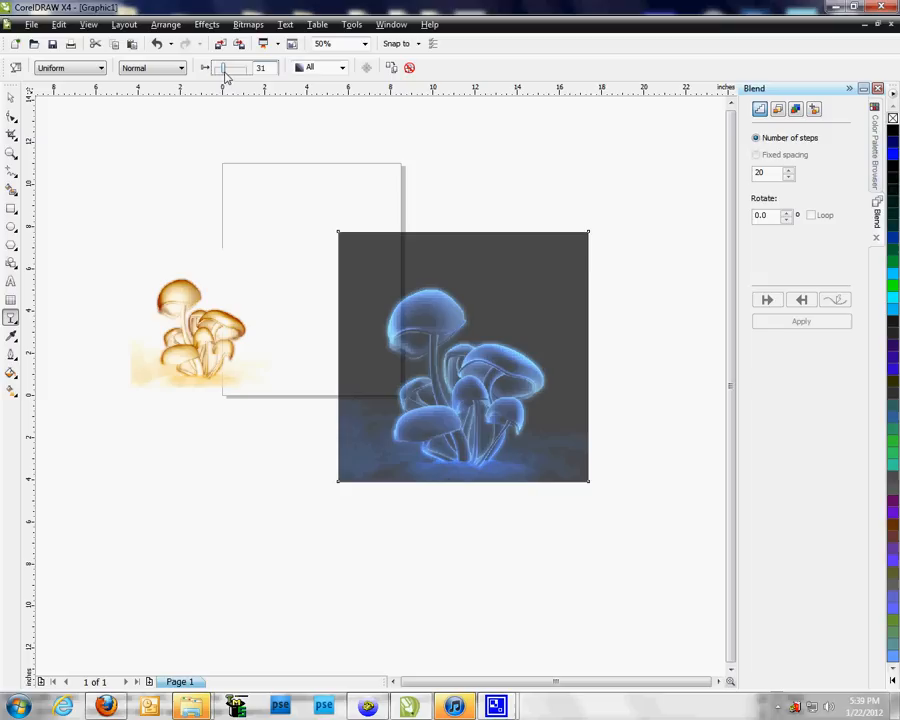
Step: Choose a transparency blending mode that inverts the large mushroom image to orange
click(179, 67)
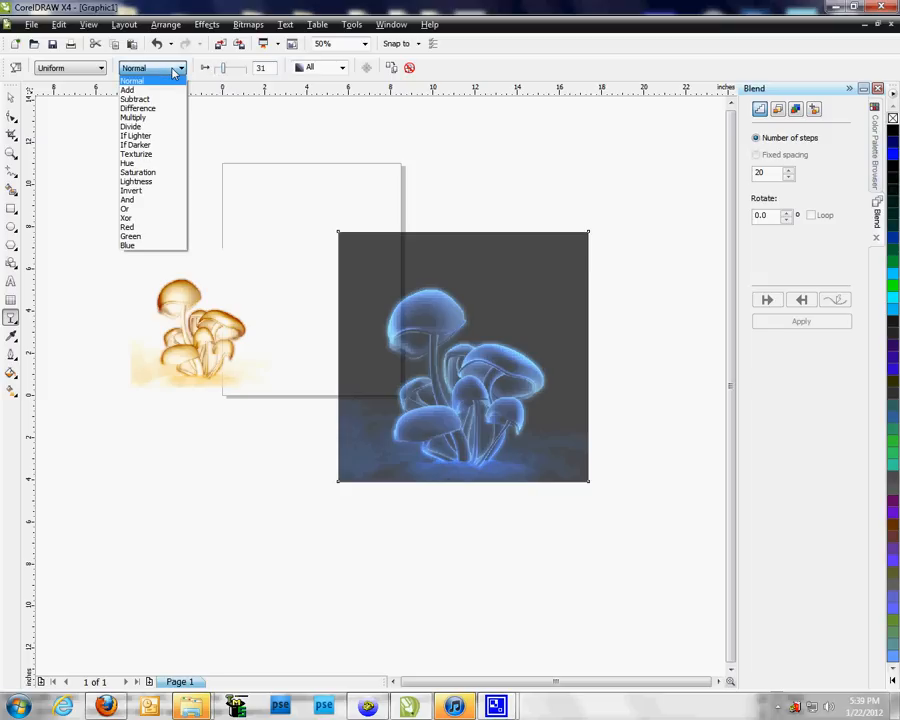
mouse_move(135, 190)
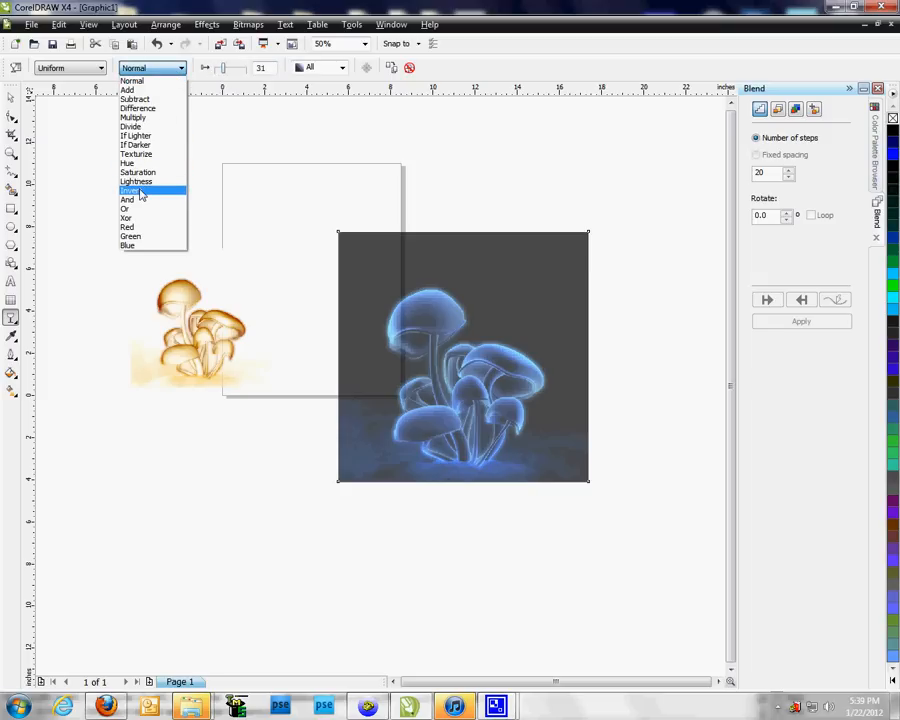
click(129, 190)
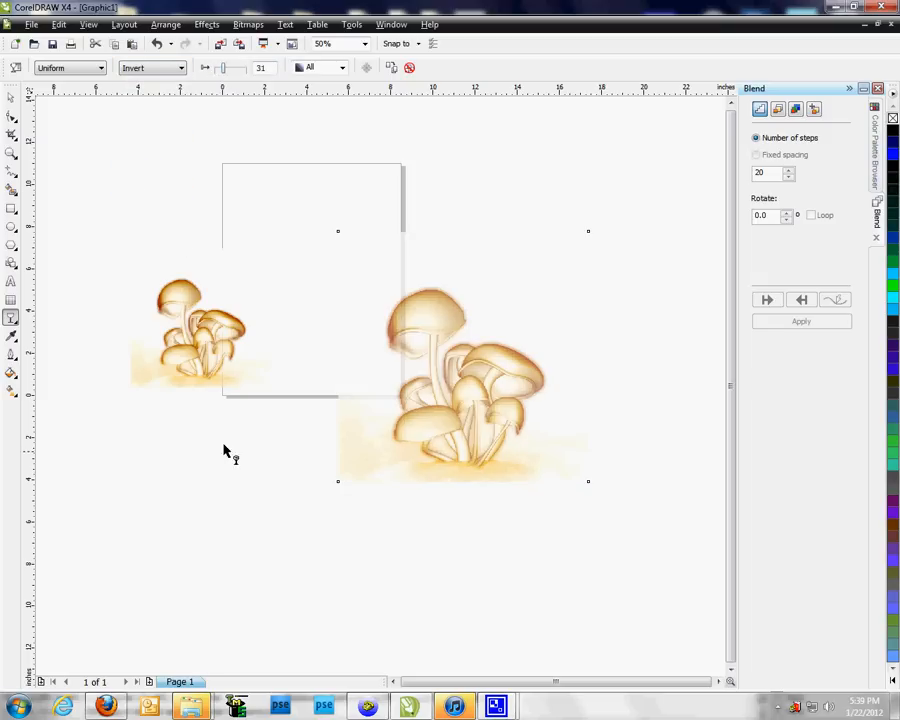
mouse_move(163, 340)
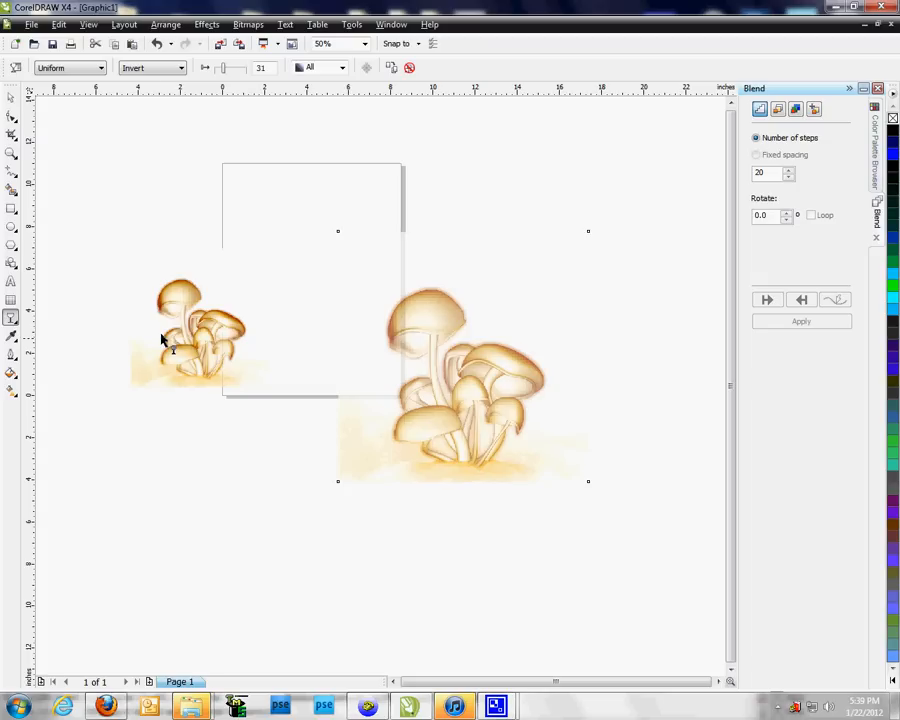
mouse_move(492, 414)
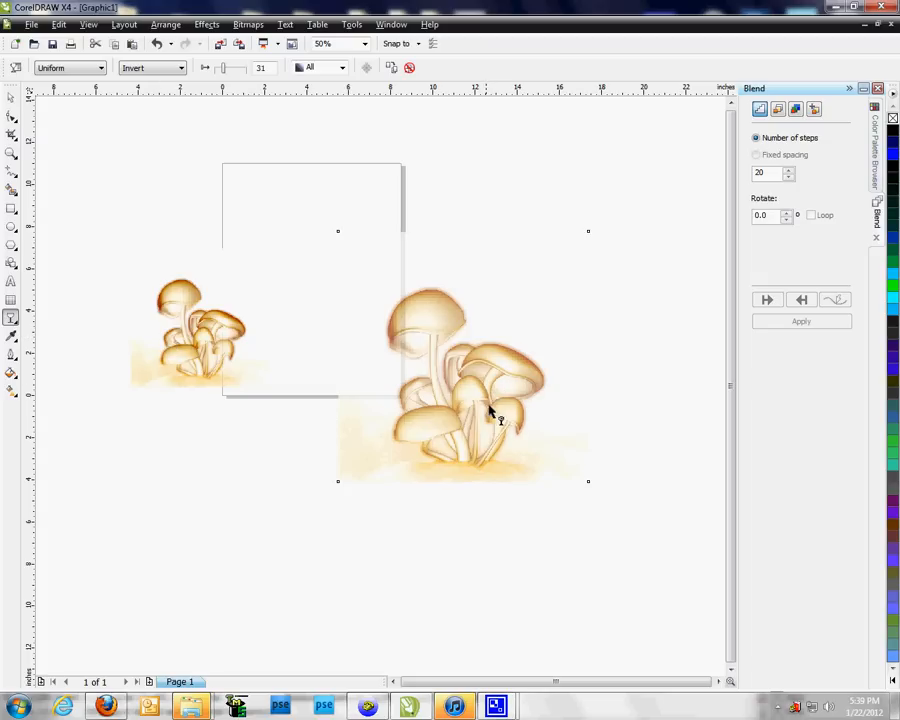
mouse_move(450, 425)
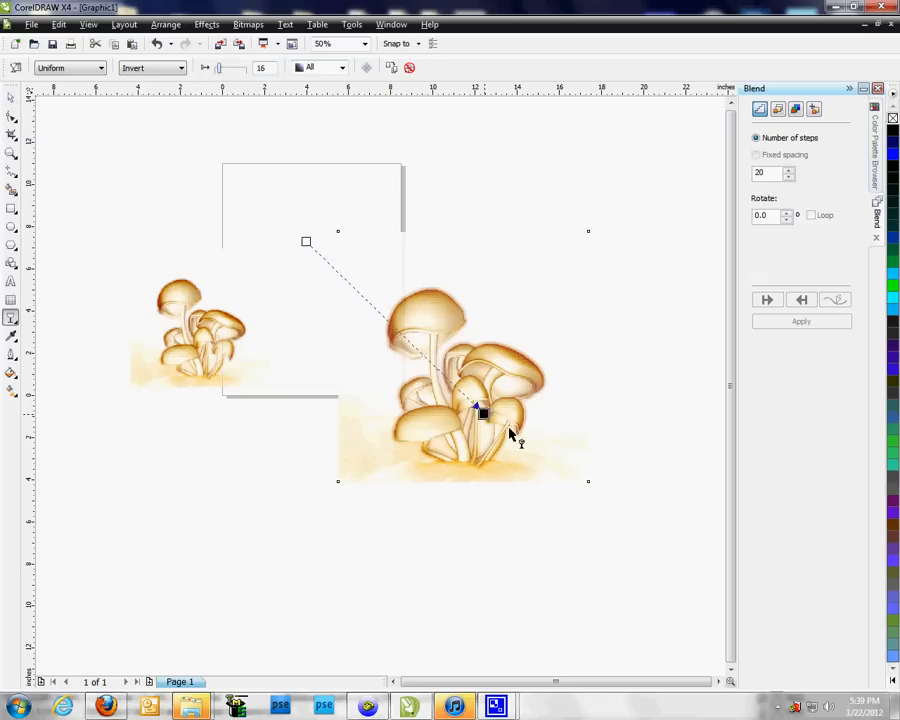
Step: Drag a linear transparency over the large mushroom, fading vertically toward its base
drag(480, 410, 652, 555)
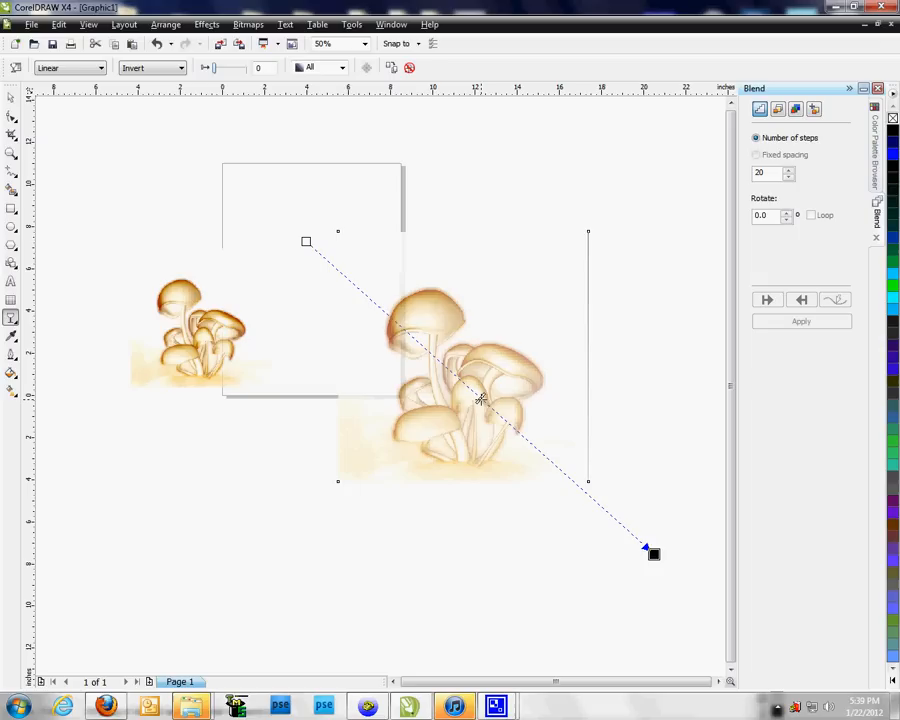
mouse_move(337, 268)
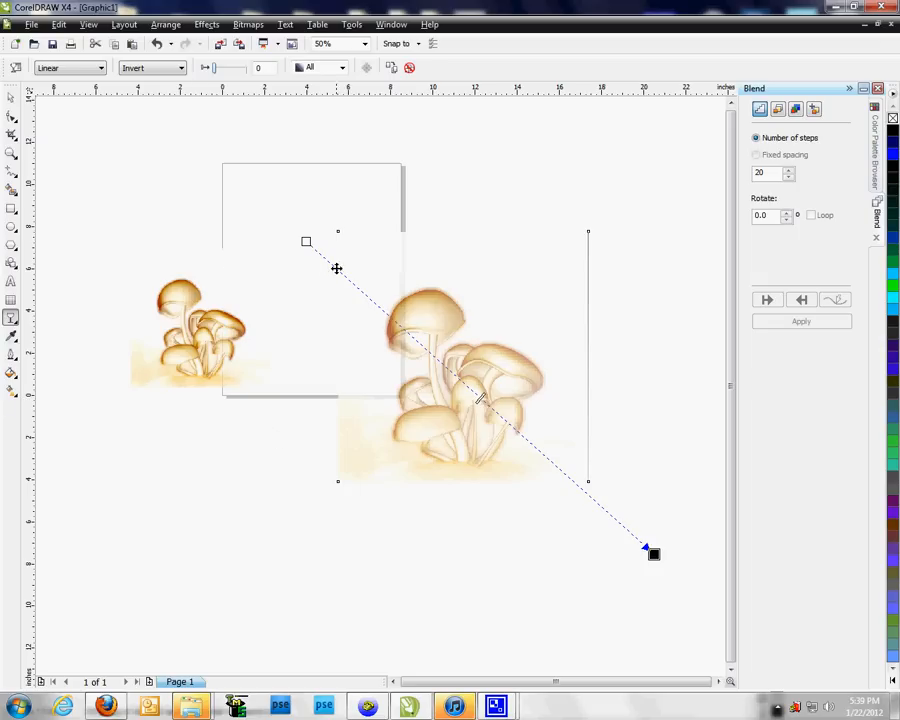
mouse_move(458, 393)
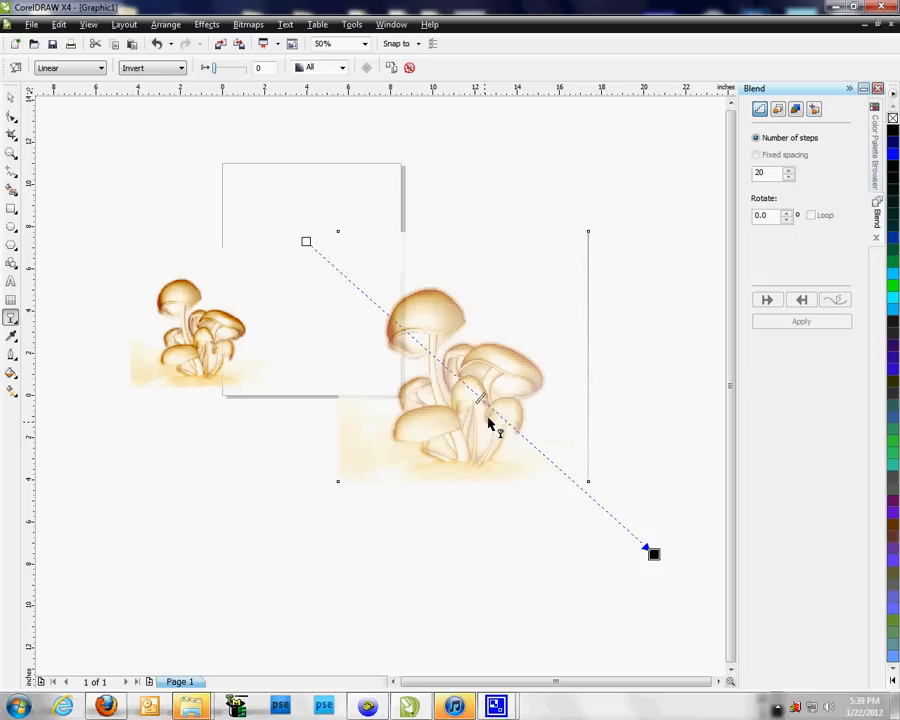
mouse_move(480, 400)
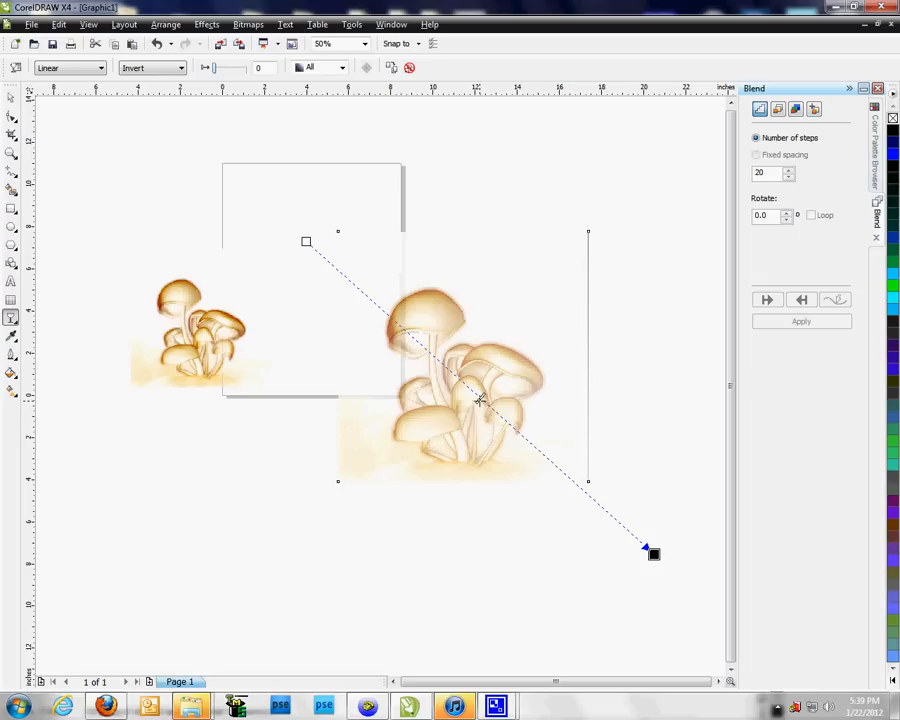
mouse_move(310, 463)
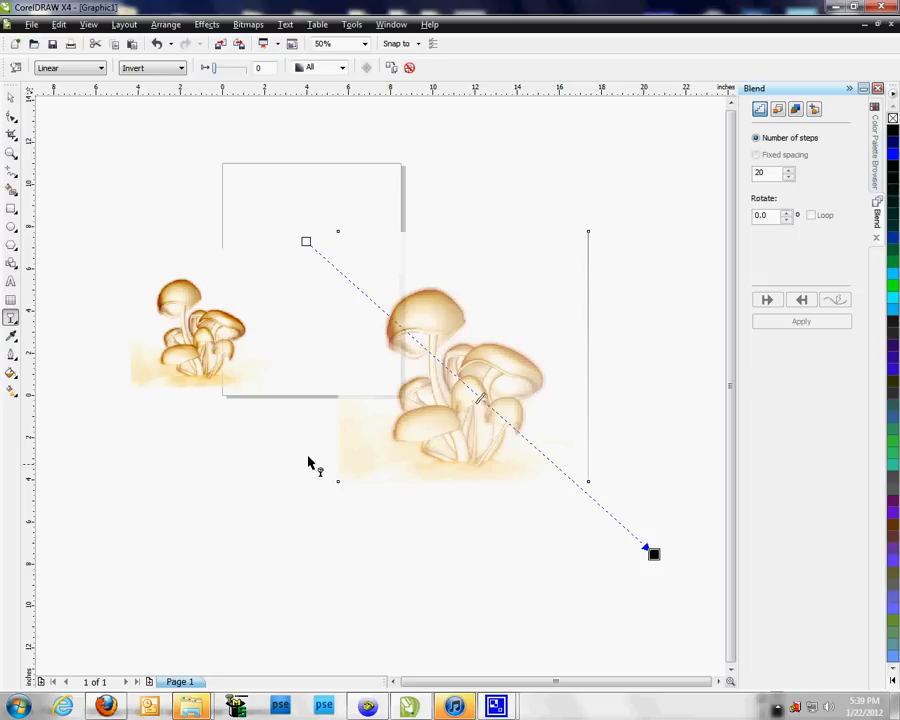
mouse_move(160, 358)
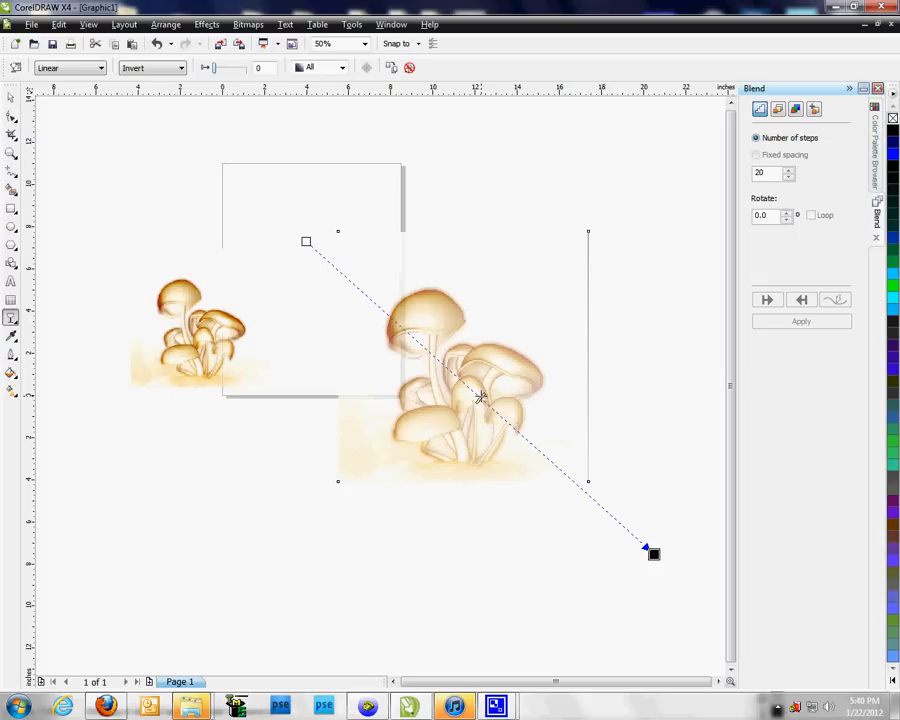
mouse_move(362, 305)
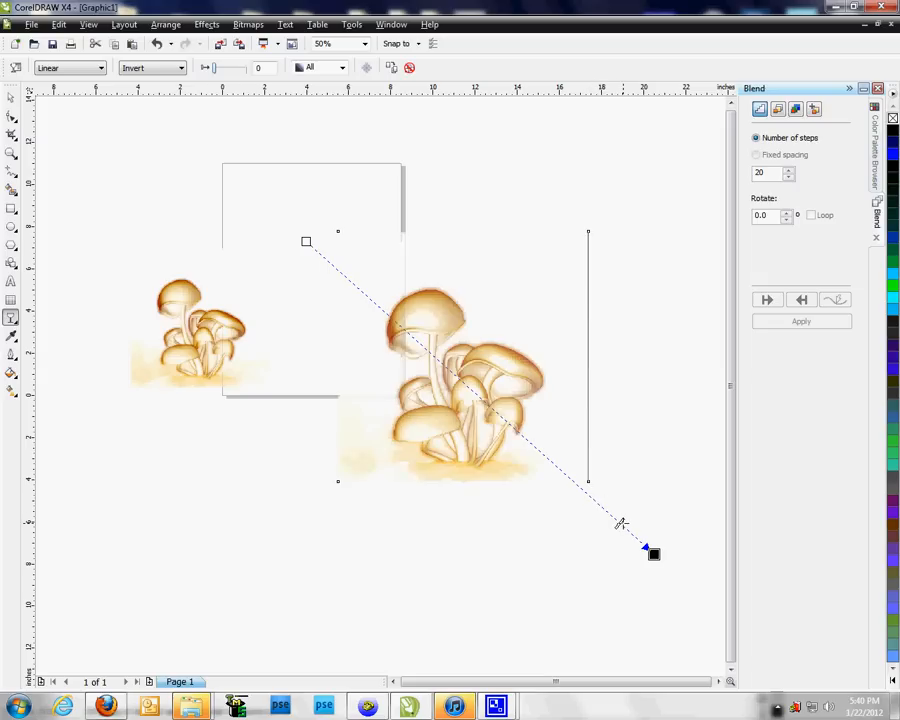
drag(653, 553, 560, 475)
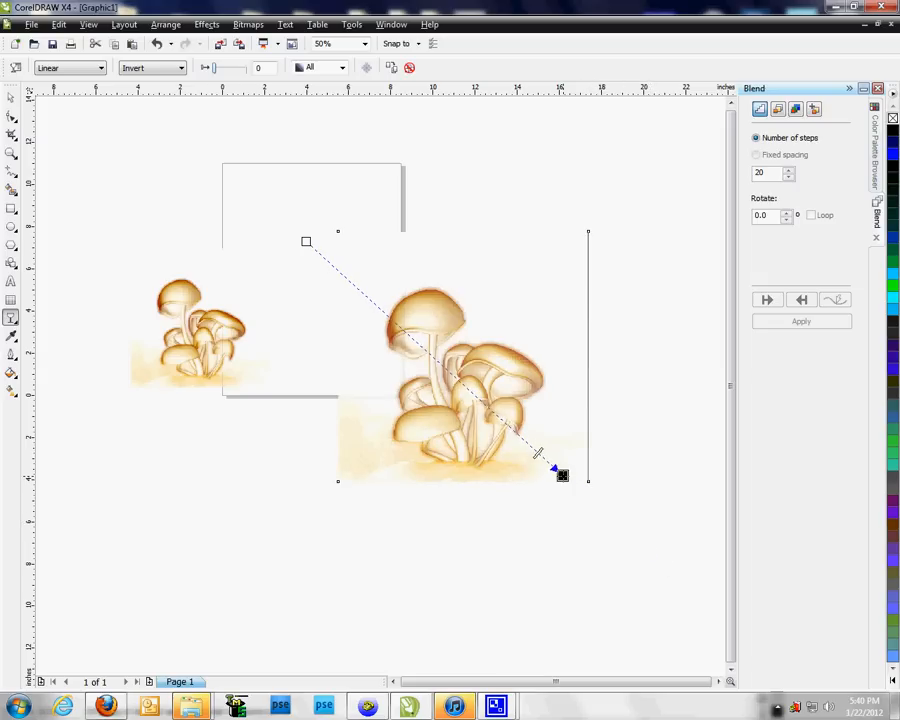
drag(306, 243, 350, 292)
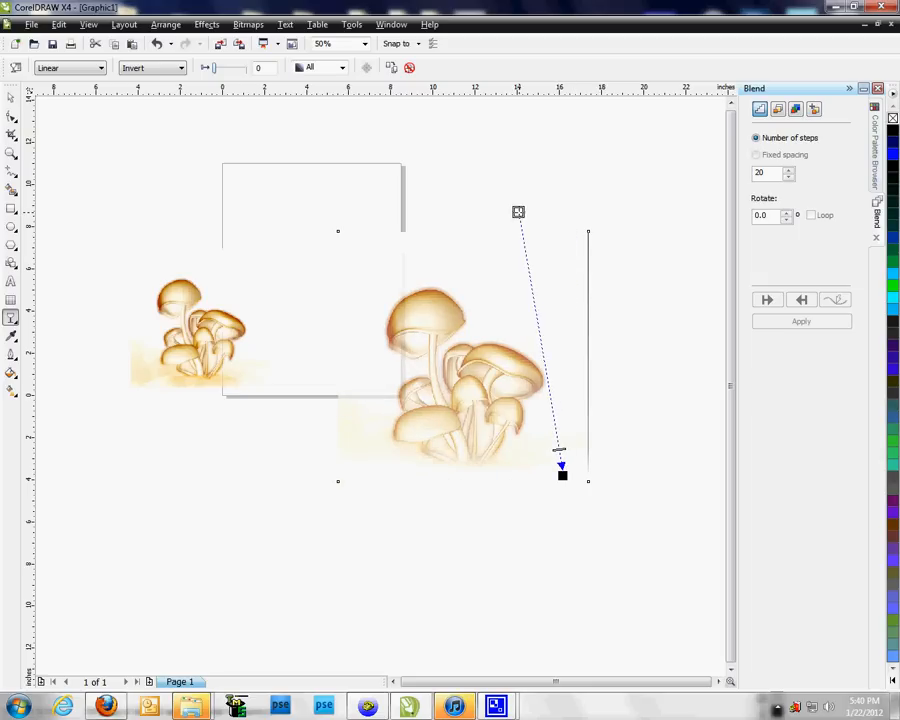
drag(518, 211, 547, 195)
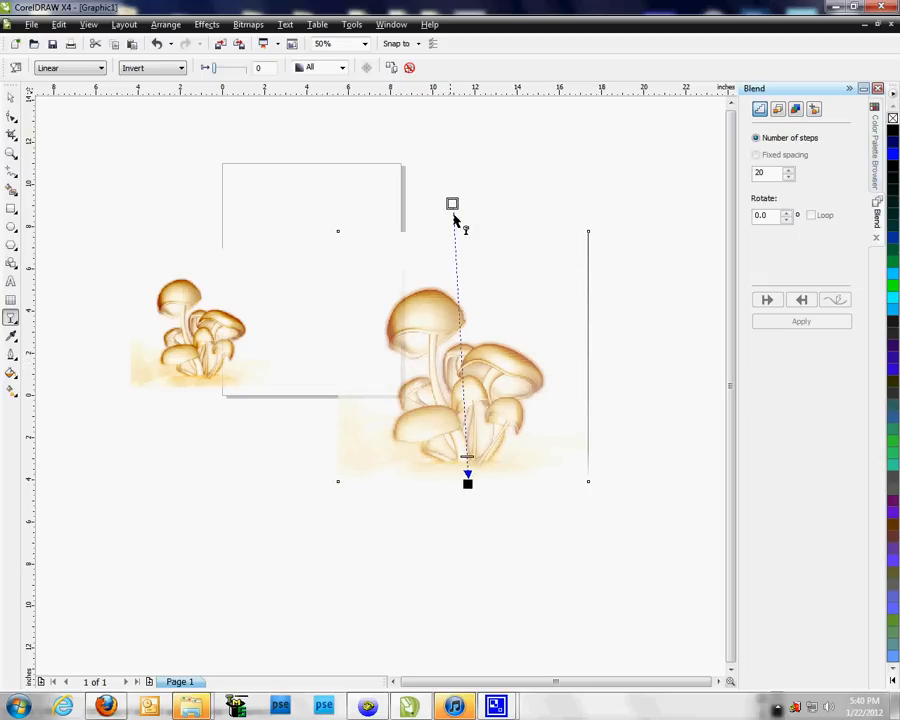
drag(452, 204, 452, 303)
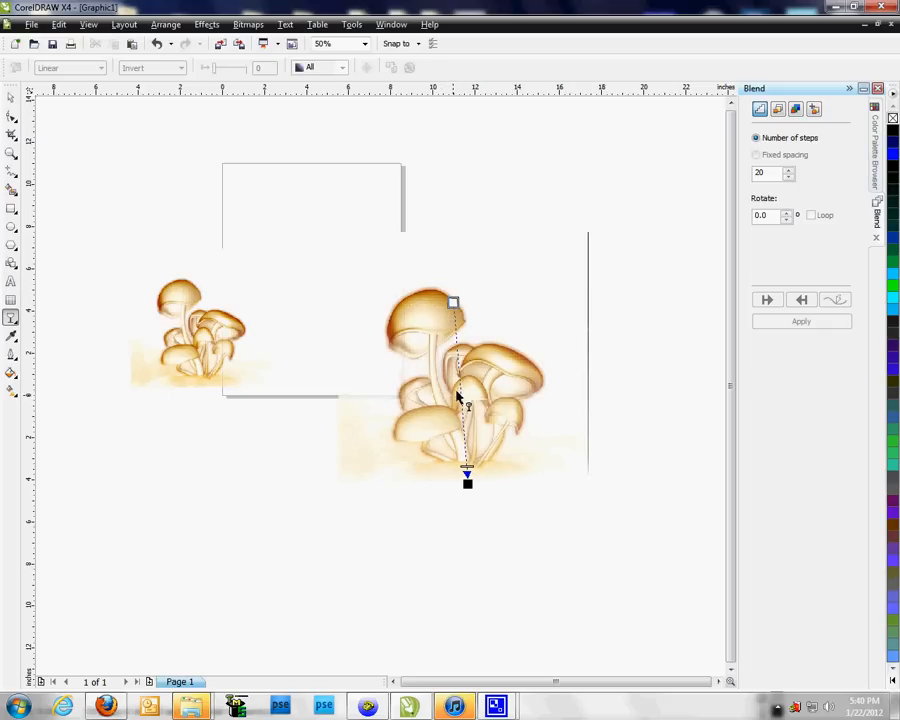
mouse_move(460, 405)
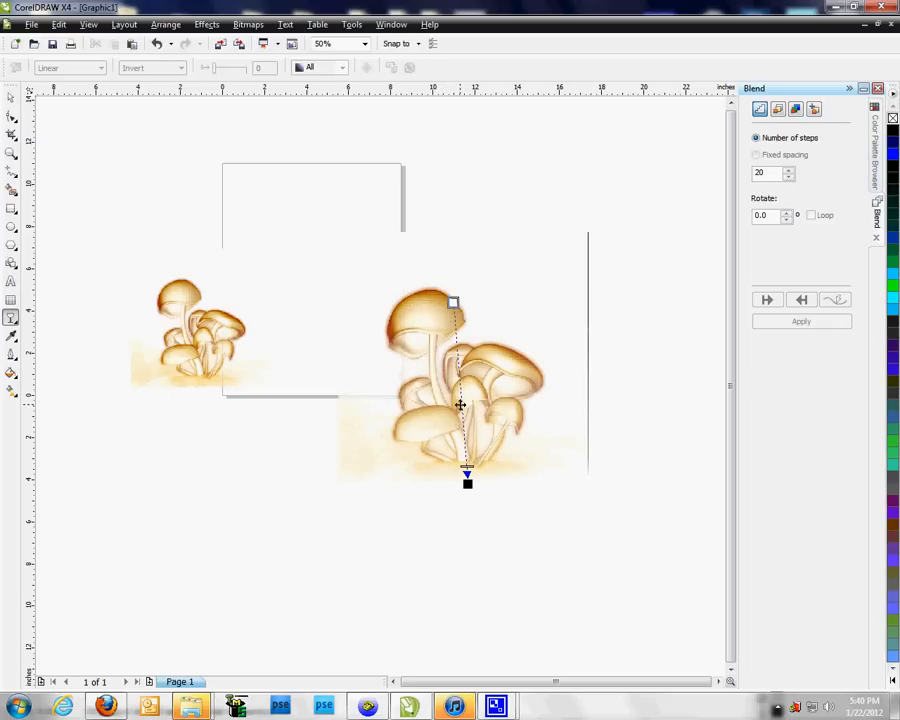
mouse_move(355, 300)
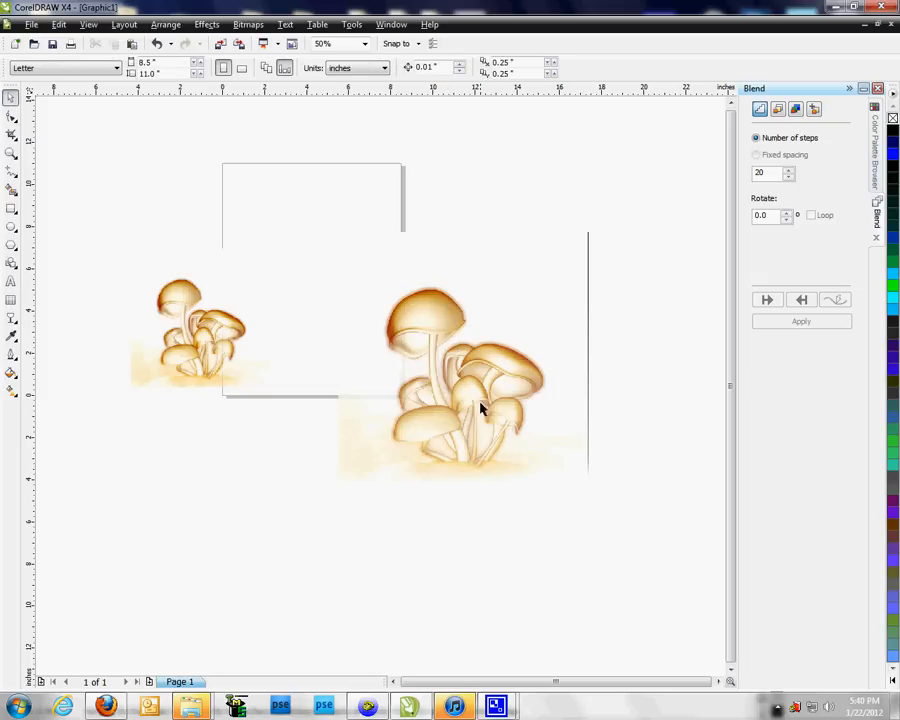
mouse_move(90, 365)
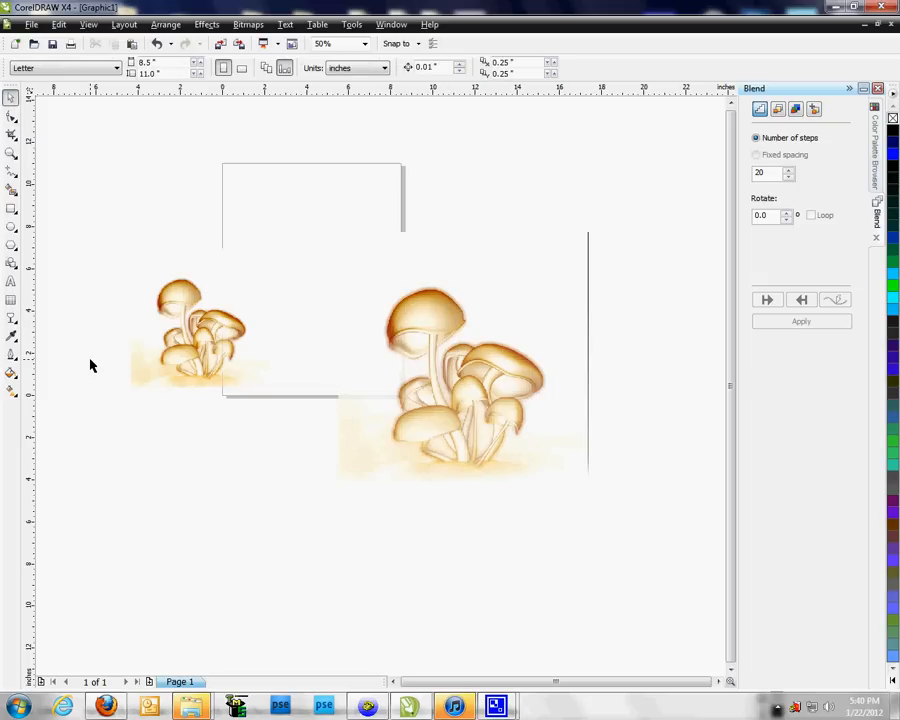
Step: Select the large mushroom image with the Pick tool
click(422, 370)
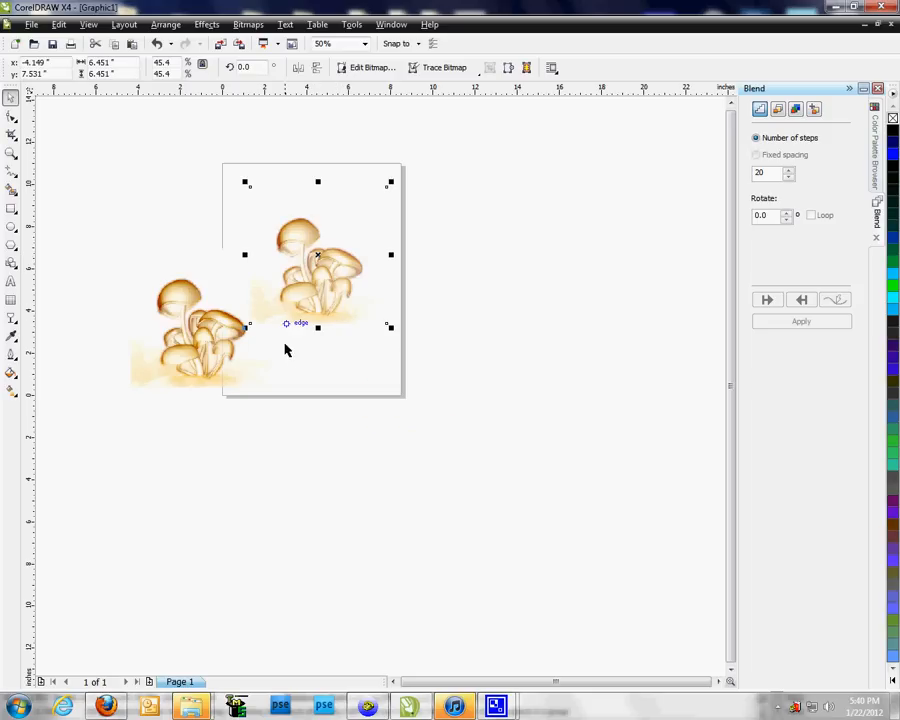
mouse_move(428, 392)
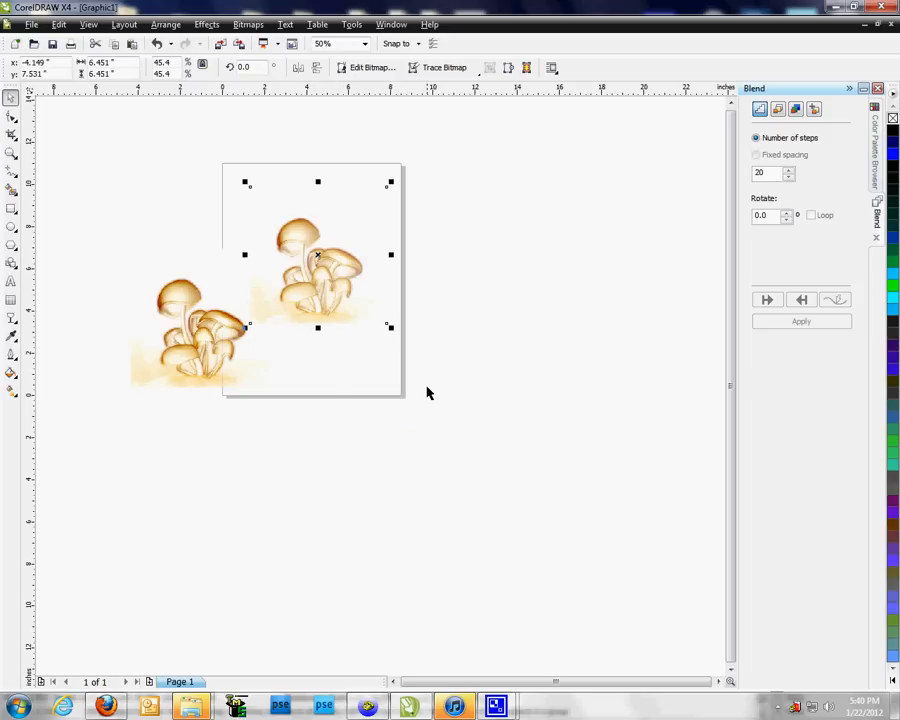
mouse_move(446, 409)
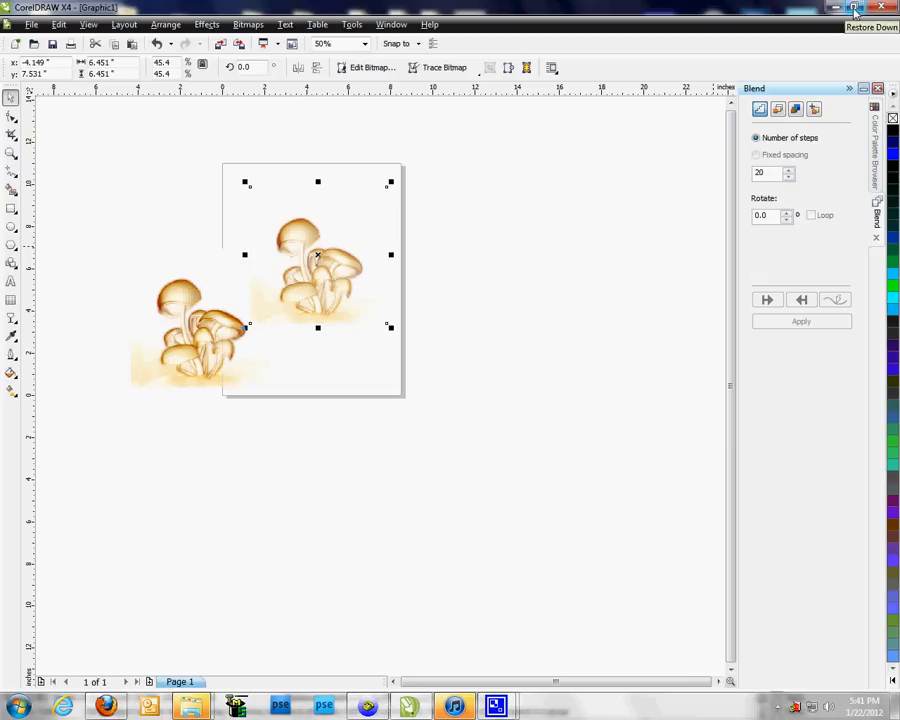
Step: Restore the CorelDRAW window down from full screen
click(855, 7)
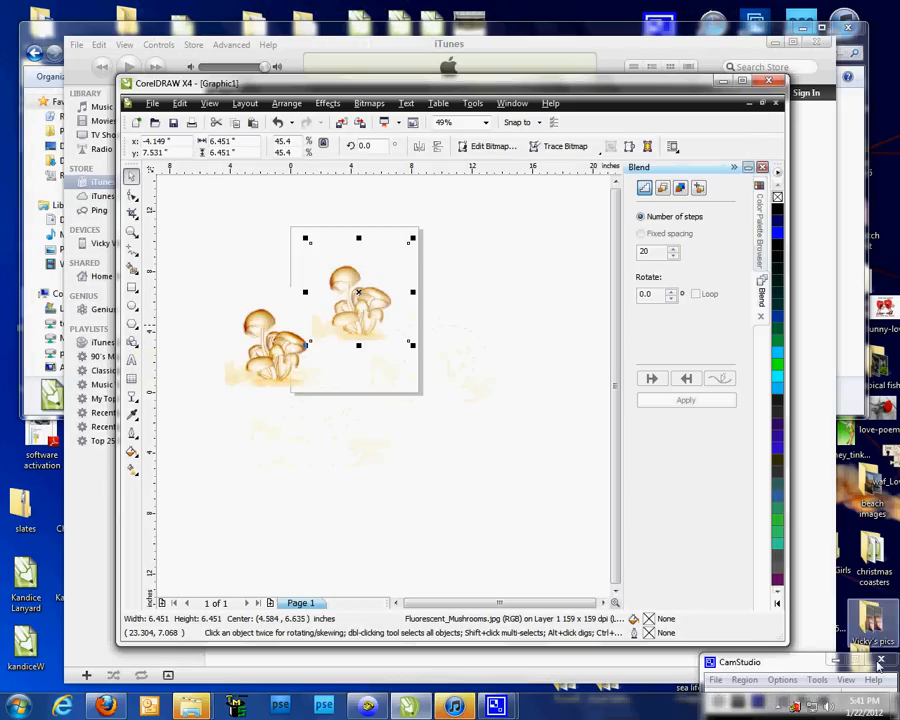